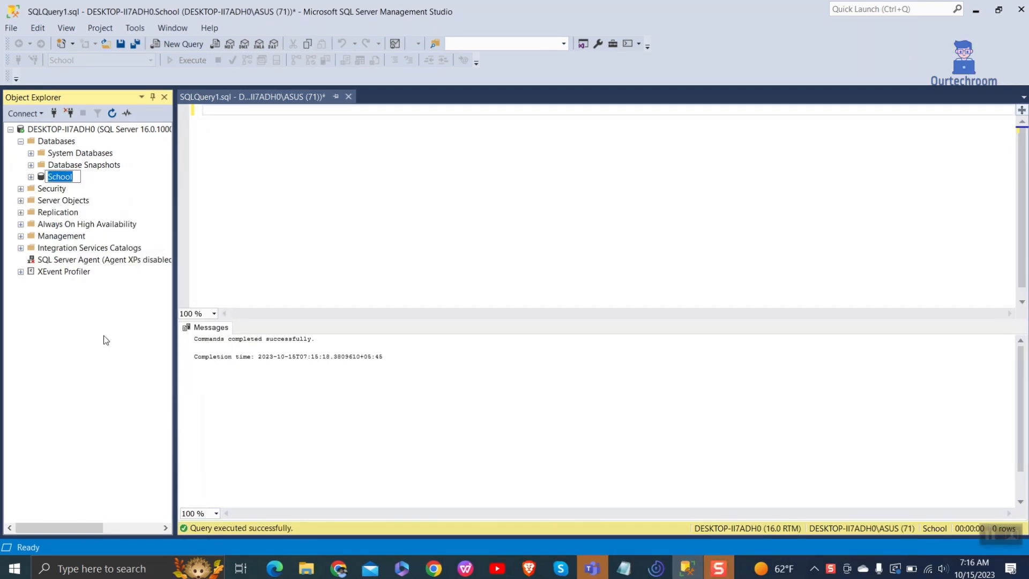
# Step: Enter SMS as the School database's new name in Object Explorer
pyautogui.write('SM')
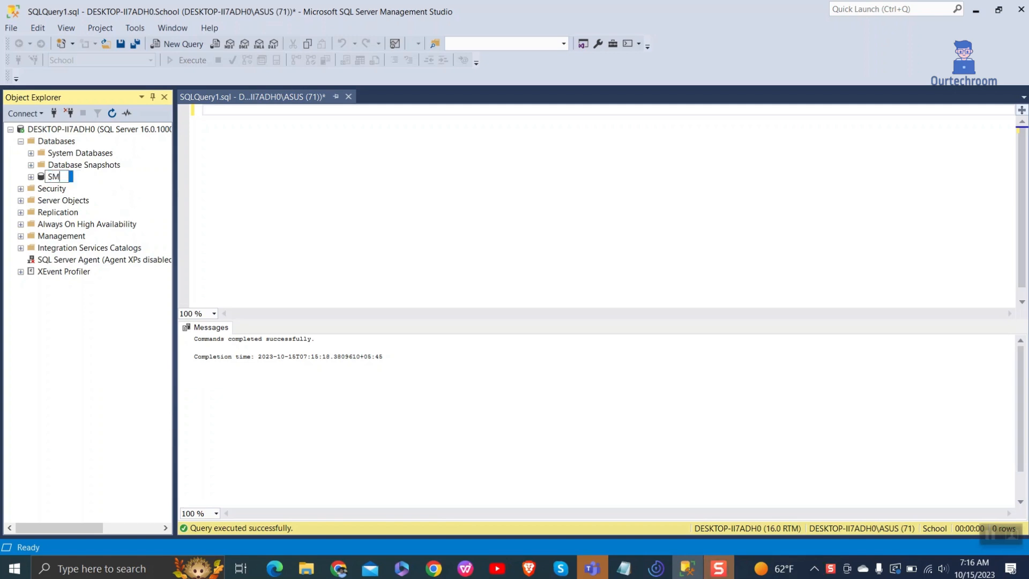
pyautogui.write('S')
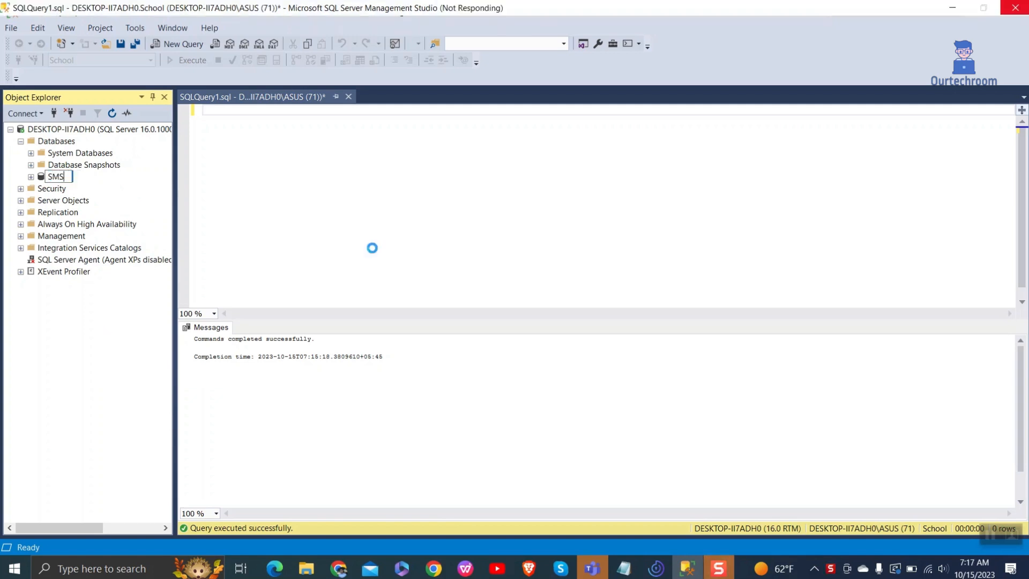
# Step: Commit the rename, then dismiss the Error 5030 exclusive-lock failure dialog
pyautogui.press('Return')
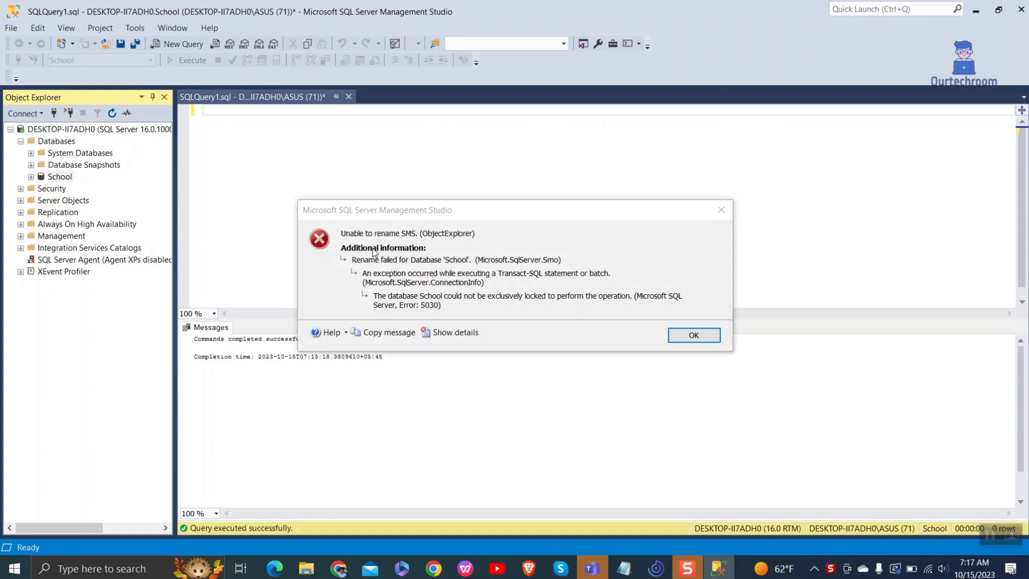
pyautogui.moveTo(541, 303)
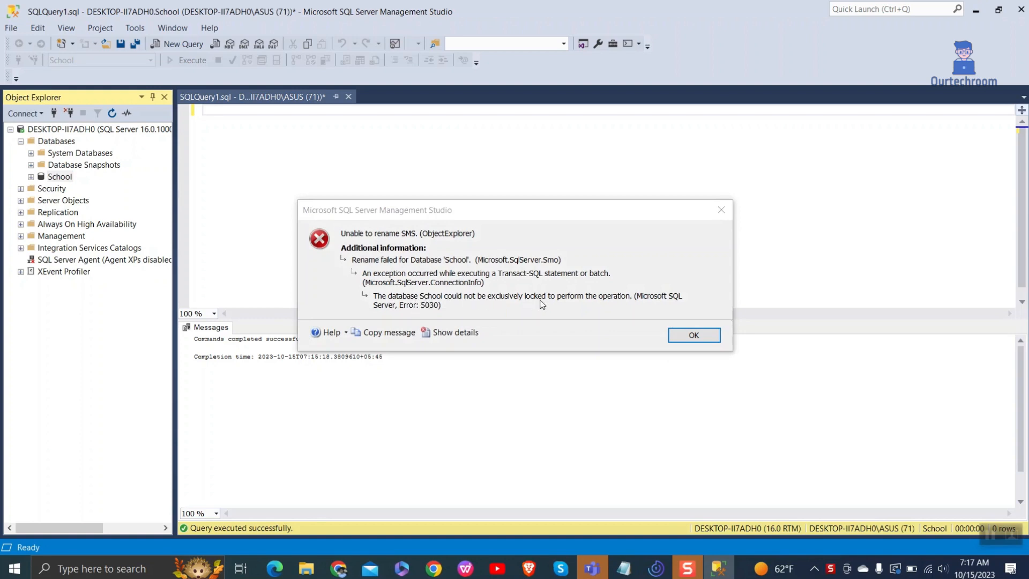
pyautogui.moveTo(450, 267)
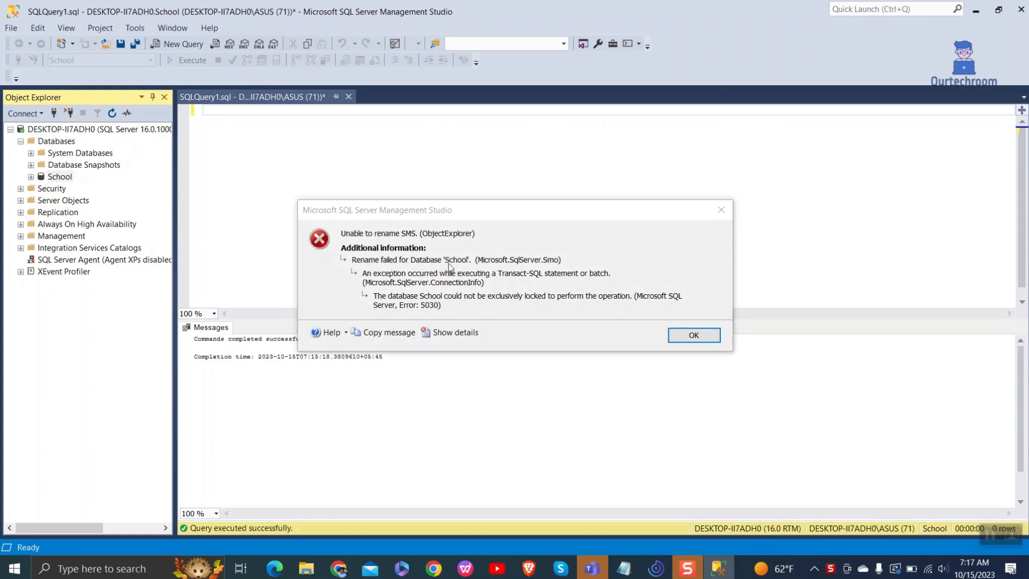
pyautogui.moveTo(569, 290)
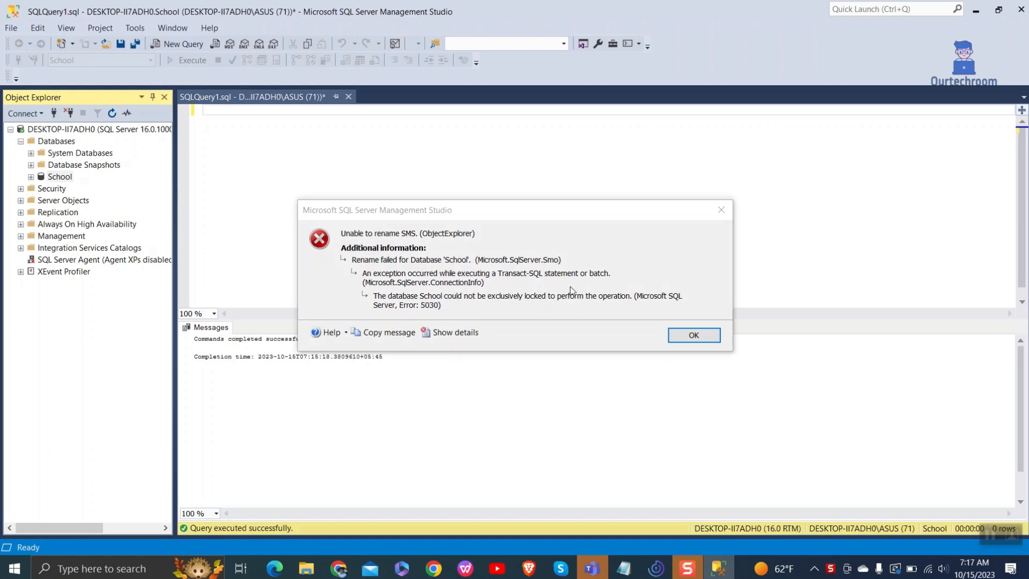
pyautogui.moveTo(538, 259)
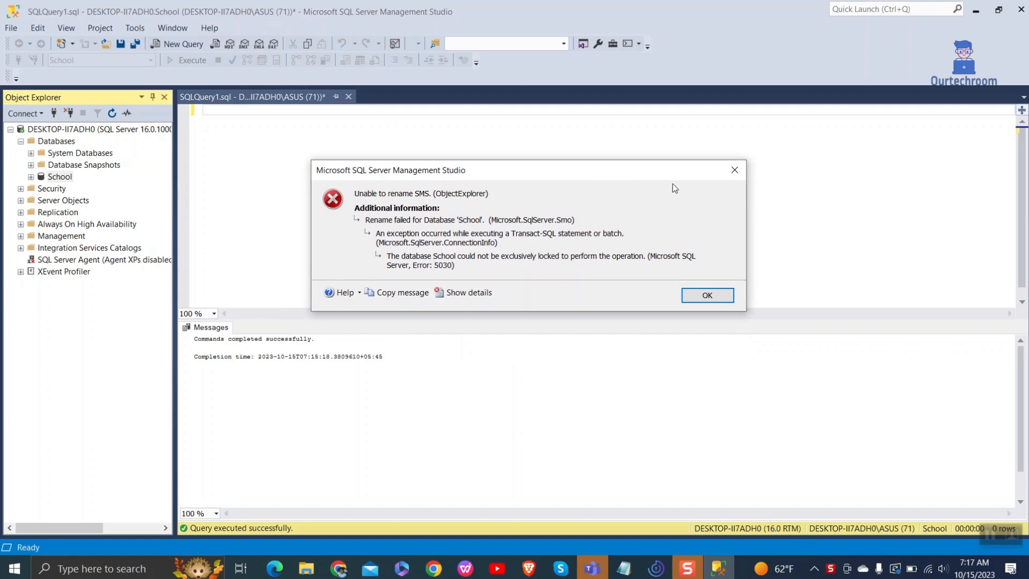
pyautogui.moveTo(635, 174)
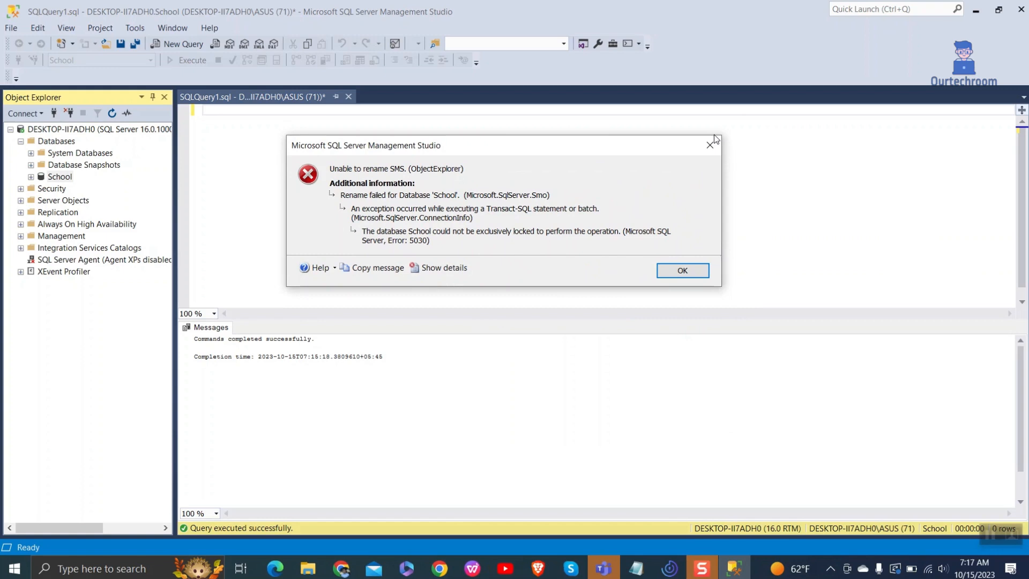
pyautogui.click(682, 270)
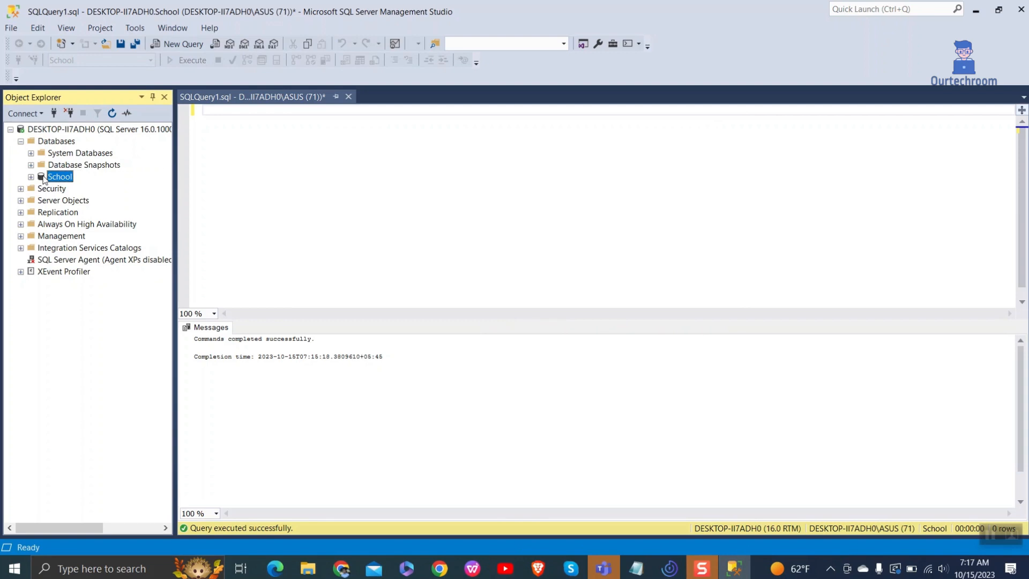
# Step: Start a new query with the ALTER DATABASE template and set dbName to School
pyautogui.click(182, 44)
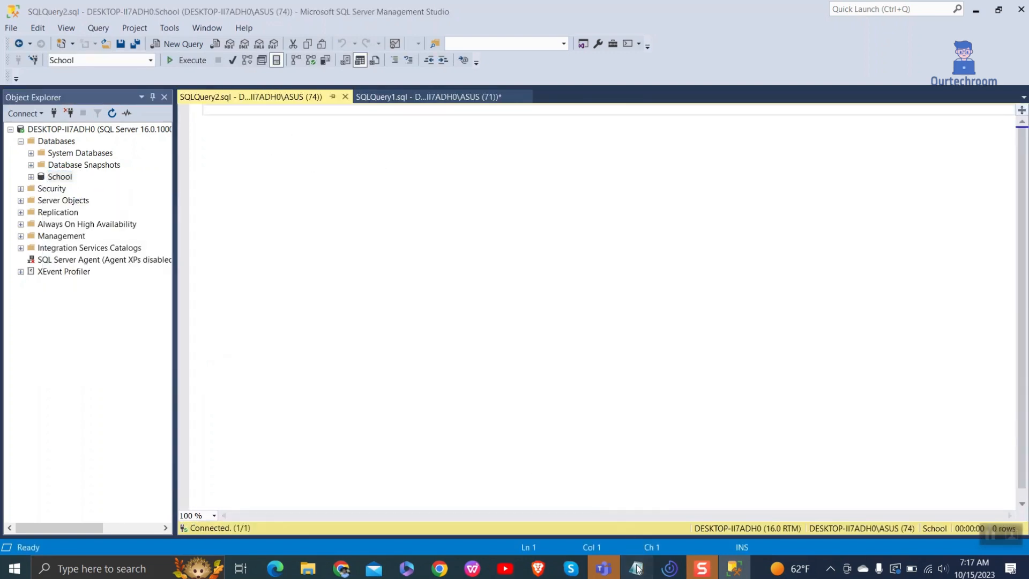
pyautogui.click(634, 567)
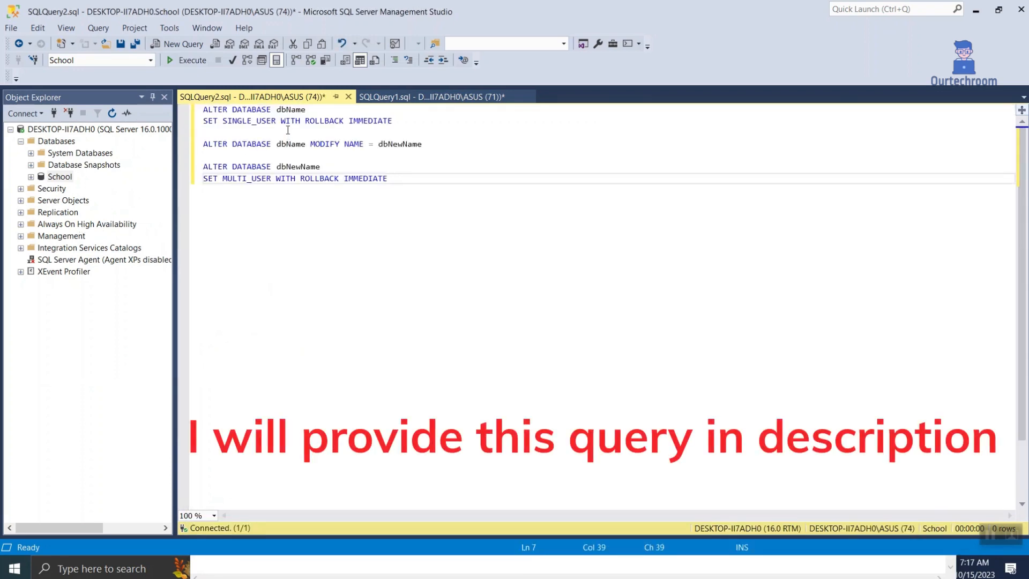
pyautogui.doubleClick(290, 109)
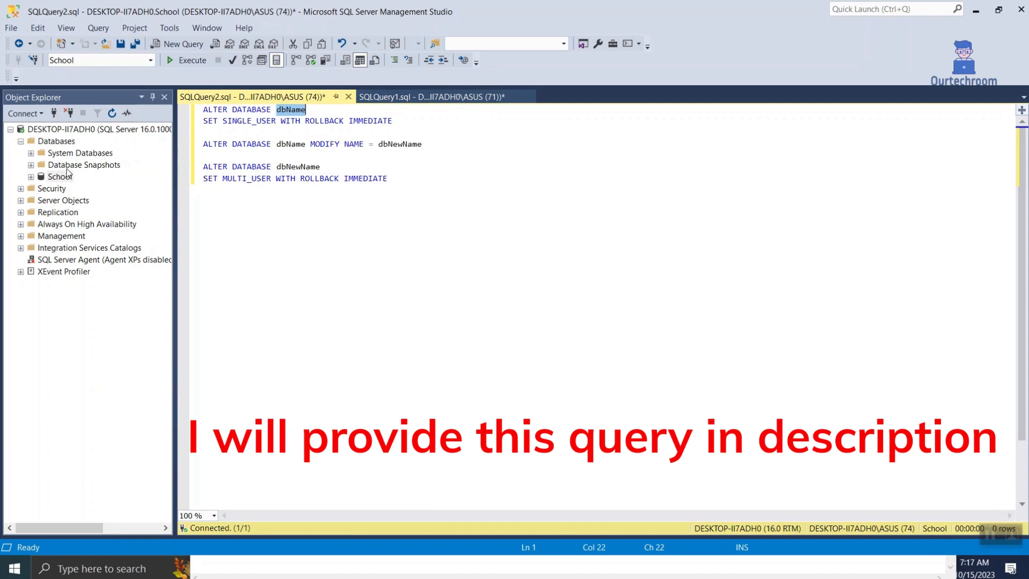
pyautogui.write('S')
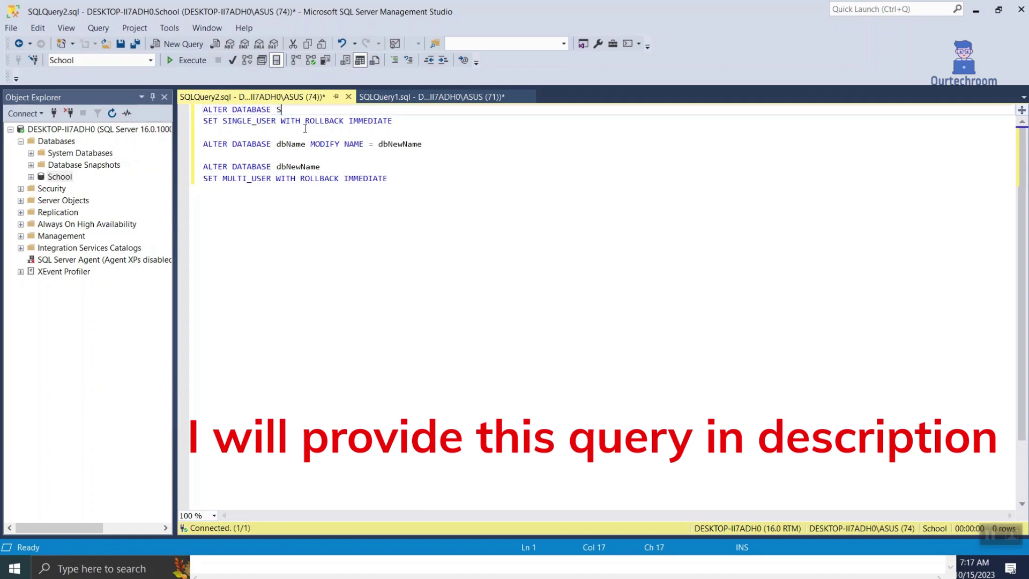
pyautogui.write('chool')
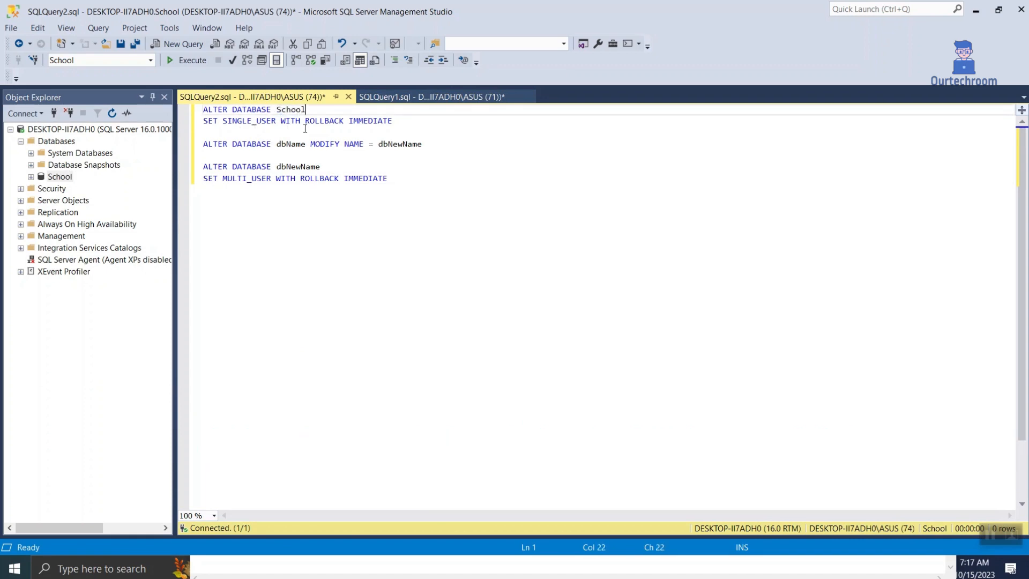
# Step: Fill the rename statement with School and new name SMS, then select the whole script
pyautogui.click(296, 143)
pyautogui.write('s')
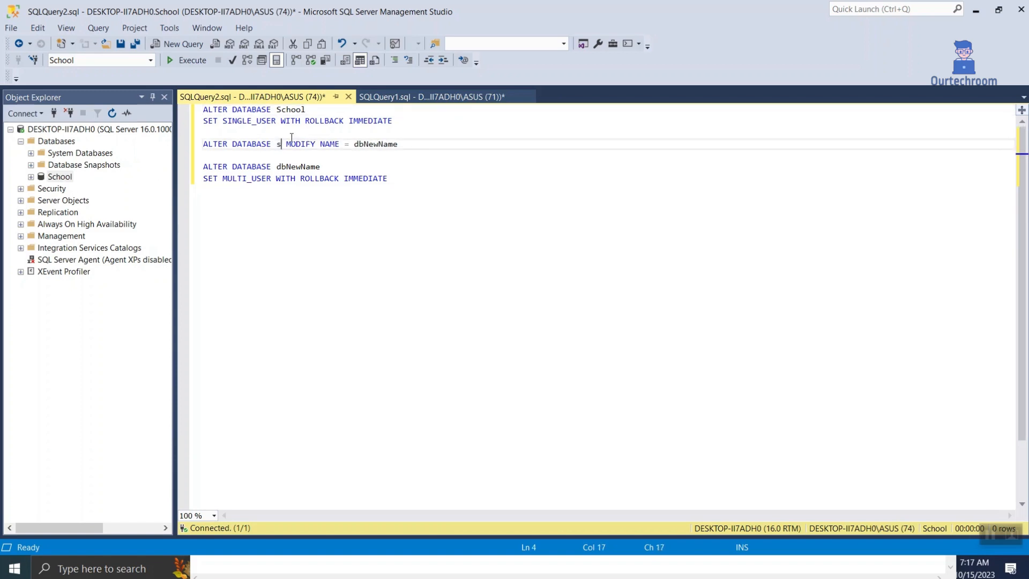
pyautogui.write('c')
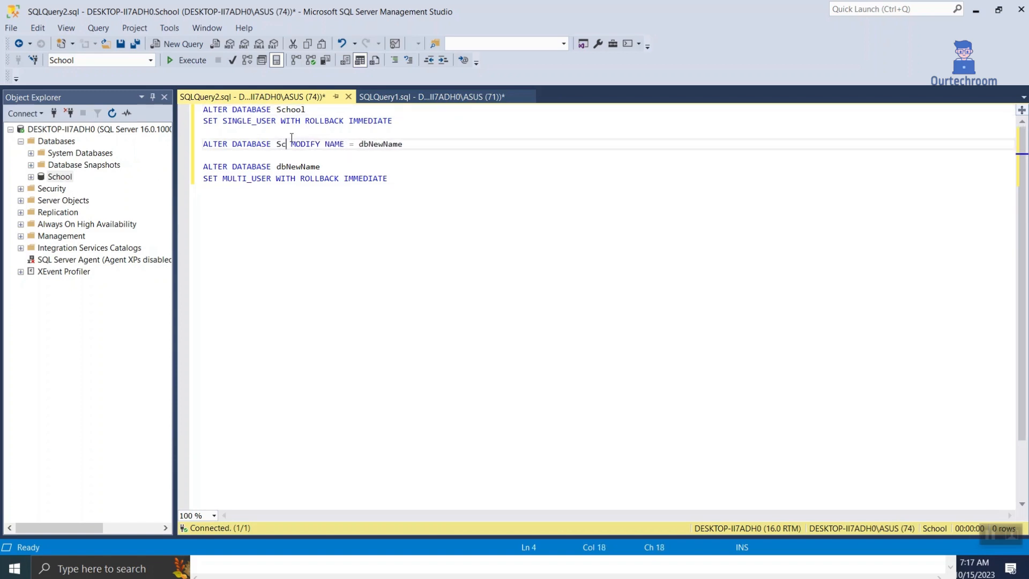
pyautogui.write('hool')
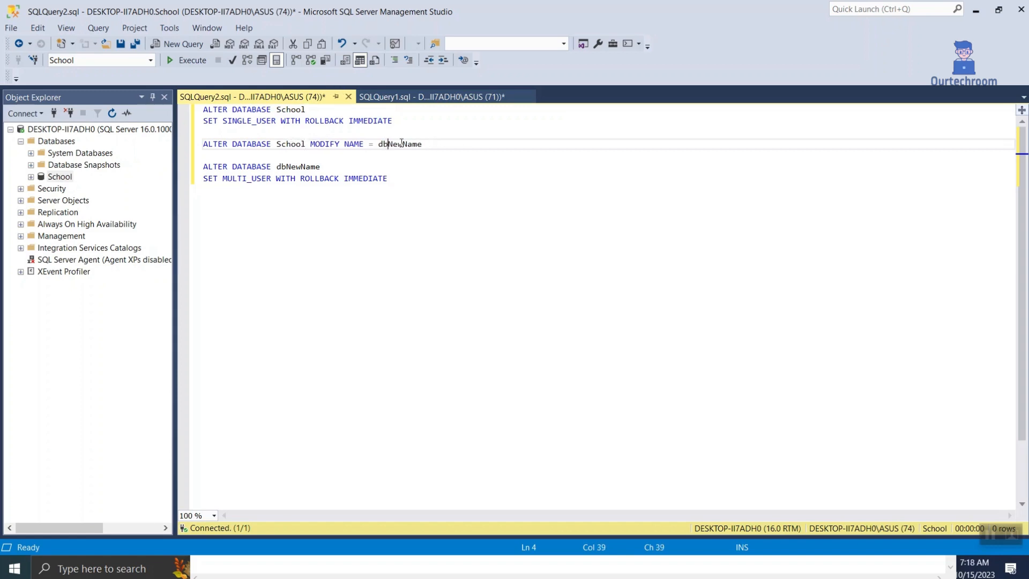
pyautogui.doubleClick(399, 144)
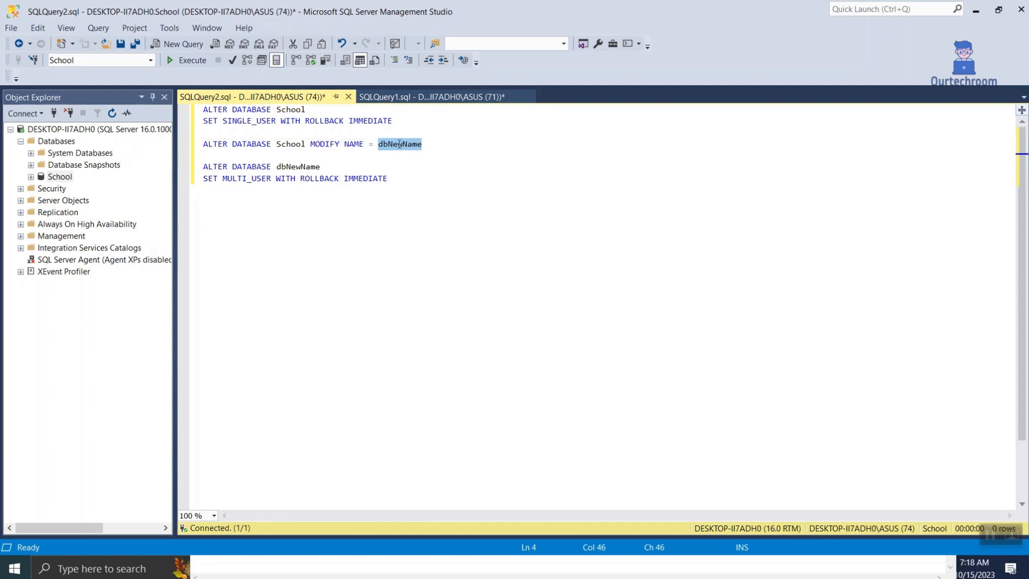
pyautogui.write('SMS')
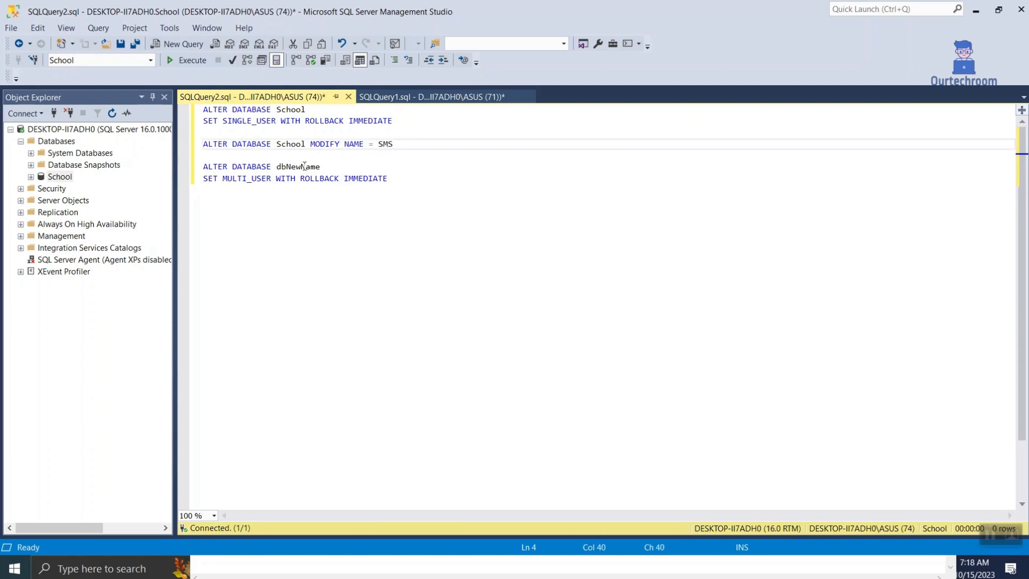
pyautogui.write('SMS')
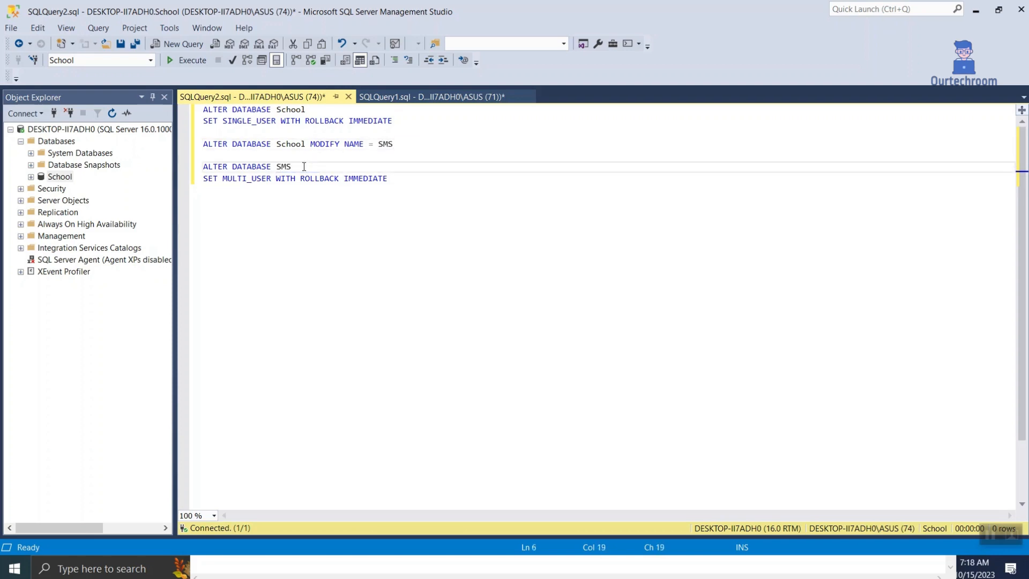
pyautogui.press('ctrl+a')
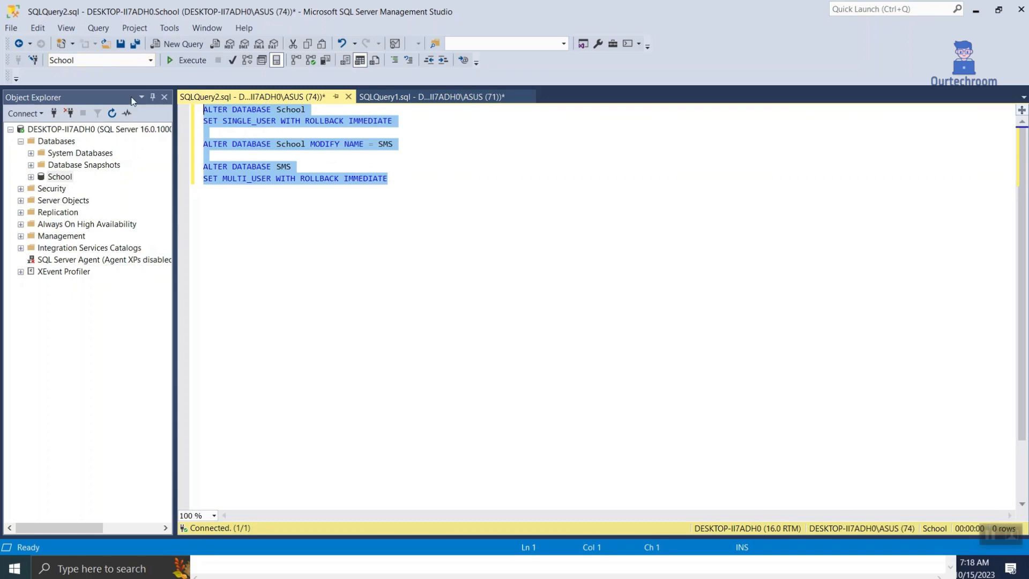
pyautogui.moveTo(167, 62)
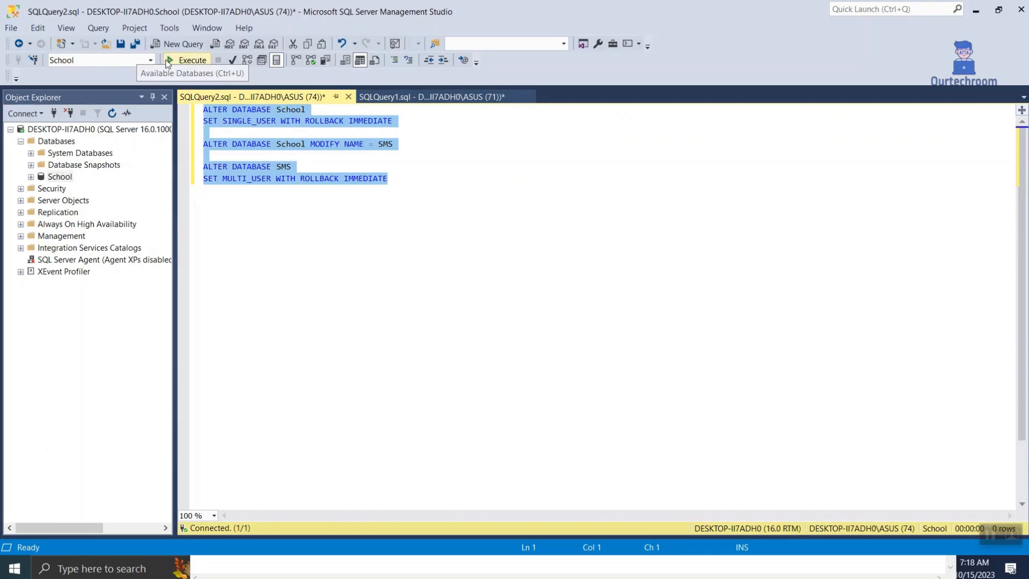
# Step: Execute the rename script and refresh the Databases list to show SMS
pyautogui.click(186, 60)
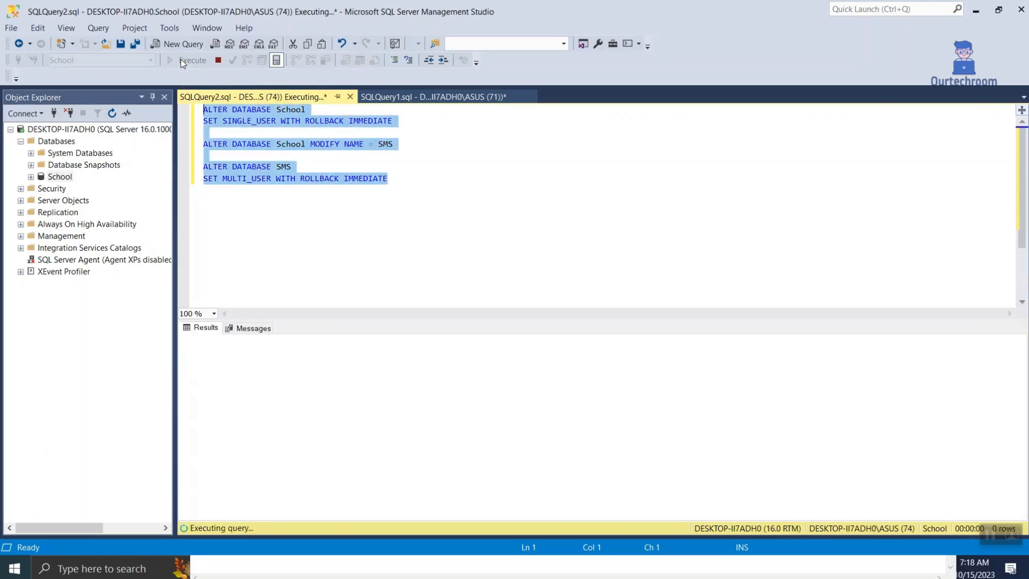
pyautogui.click(191, 60)
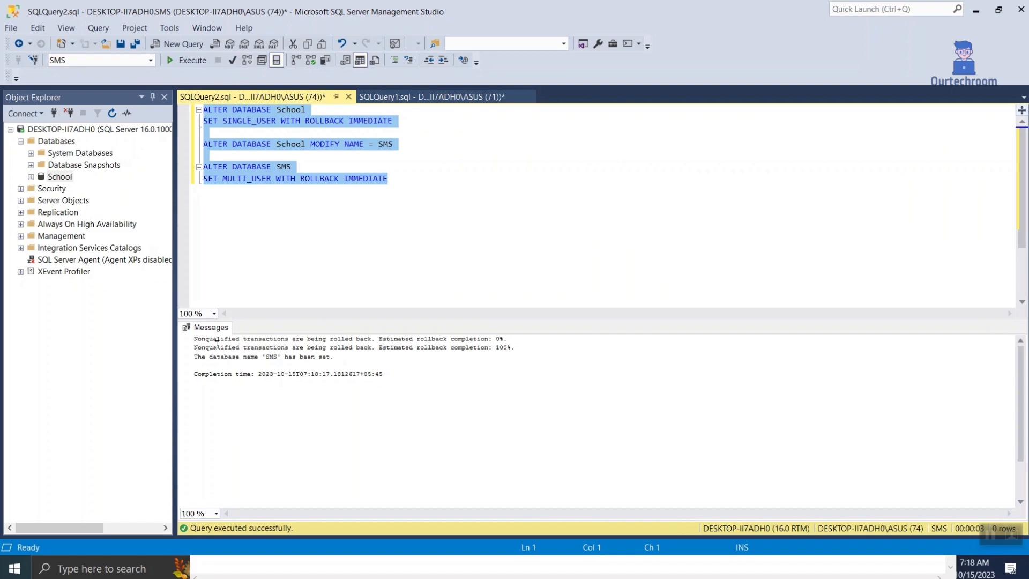
pyautogui.rightClick(57, 142)
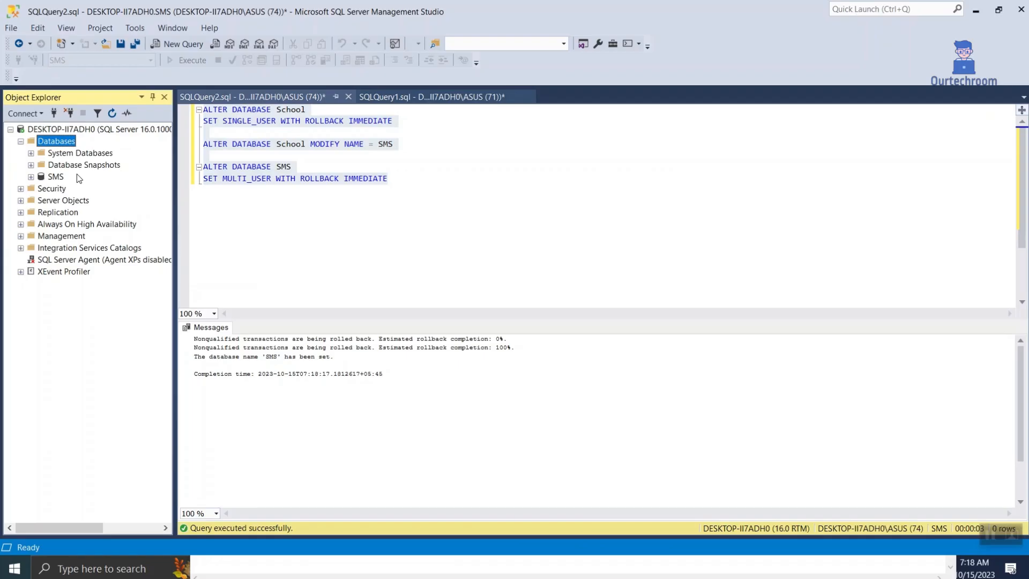
pyautogui.moveTo(167, 210)
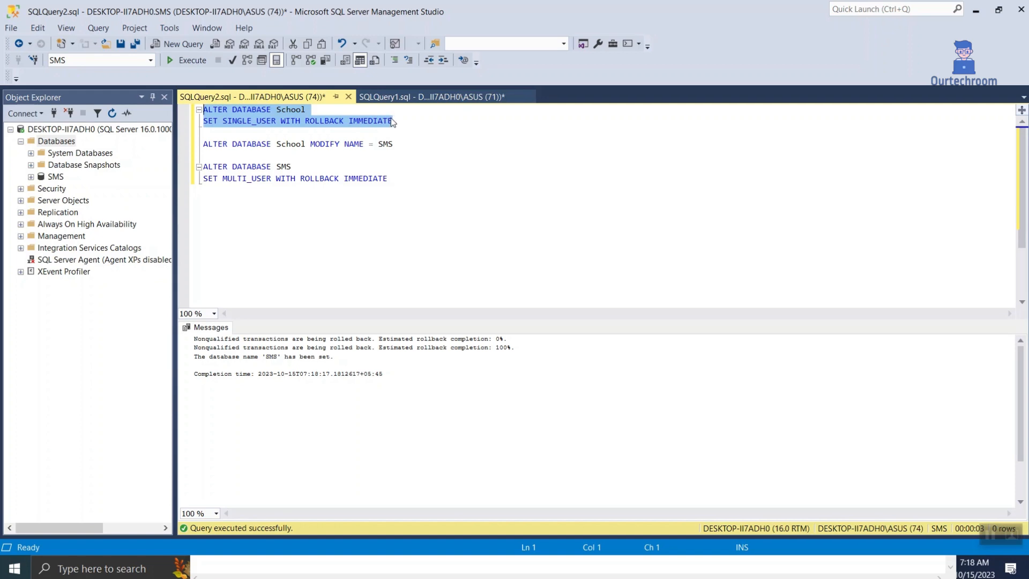
pyautogui.click(292, 166)
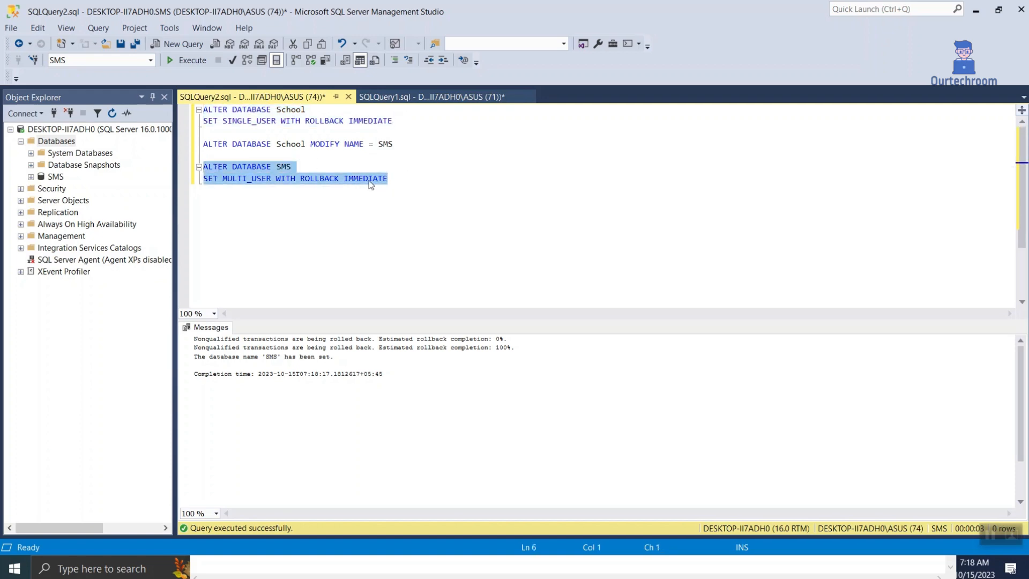
pyautogui.moveTo(414, 181)
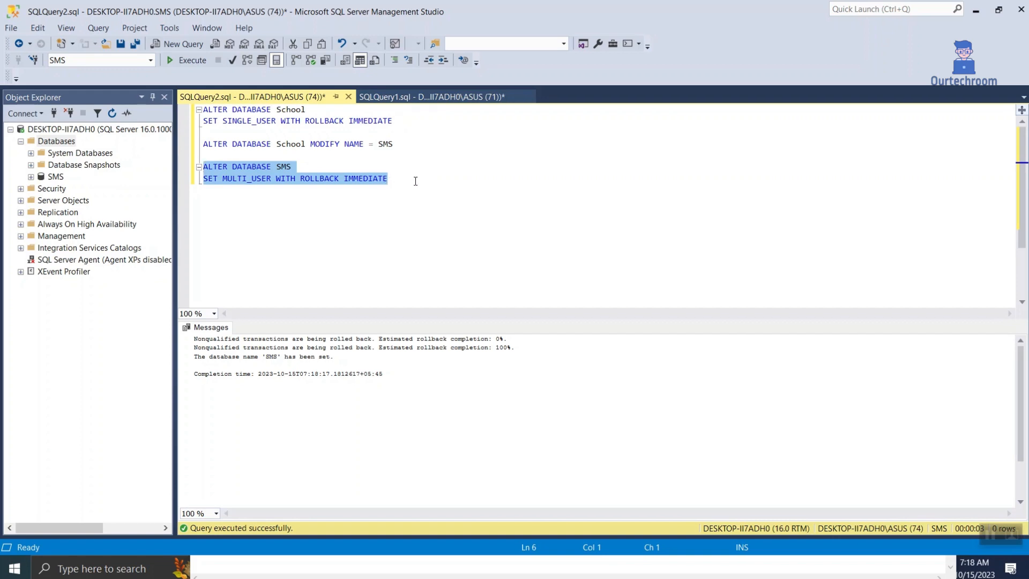
pyautogui.moveTo(468, 178)
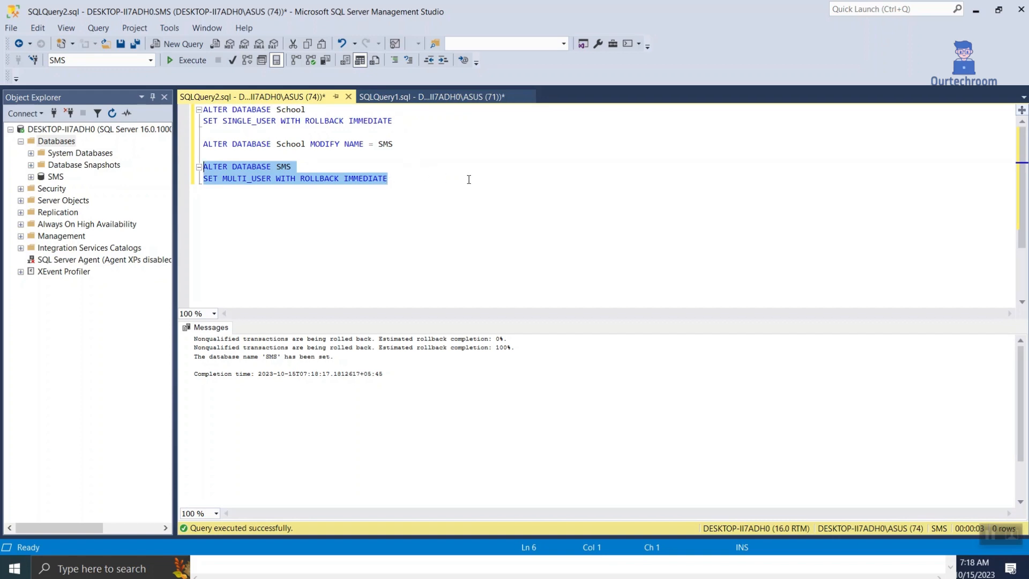